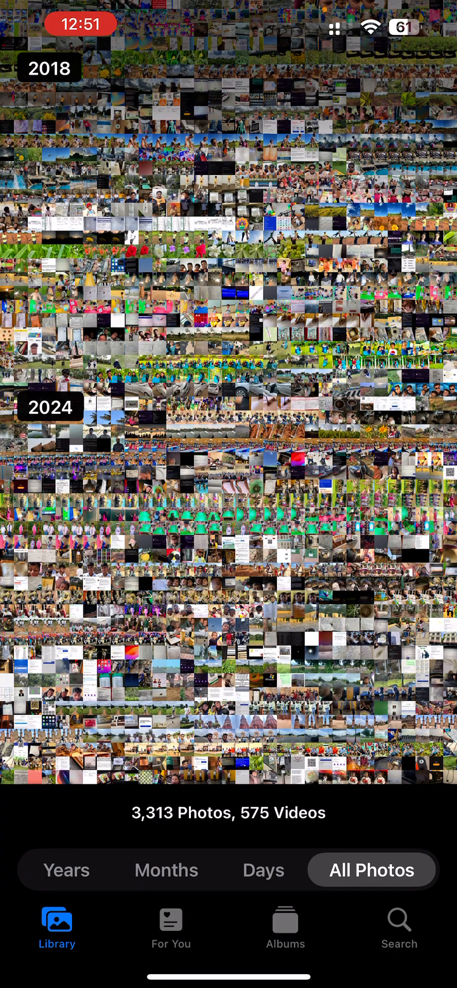
# Switch to the Albums tab to list media types and Utilities albums
pyautogui.click(285, 926)
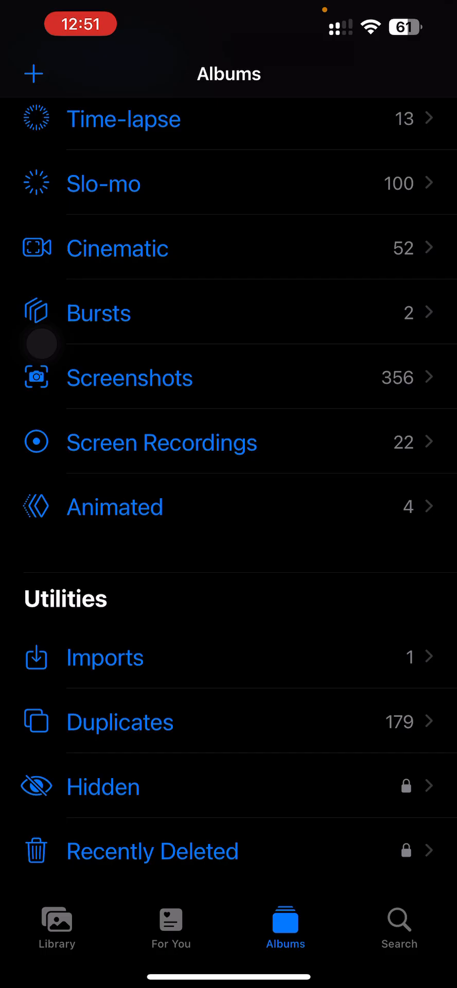
# In Recently Deleted, browse to the deleted screen recording and start Recover Video
pyautogui.click(152, 850)
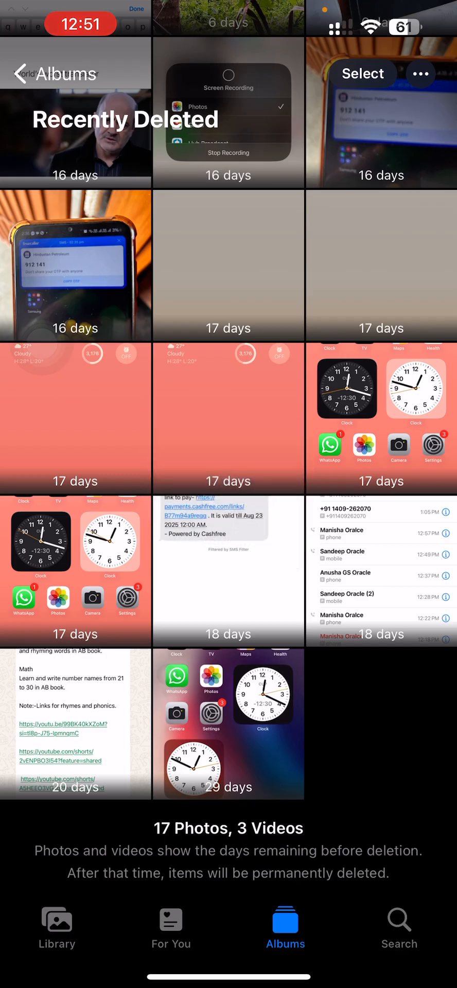
pyautogui.scroll(-3)
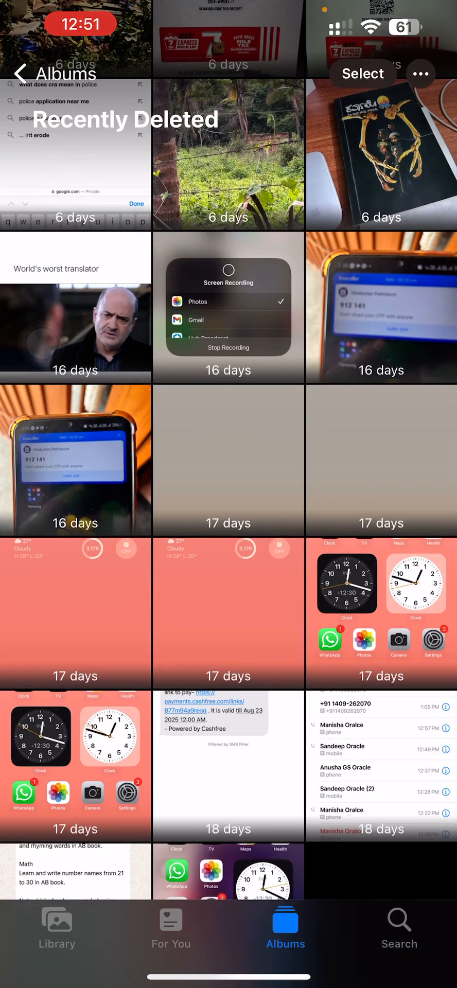
pyautogui.scroll(-3)
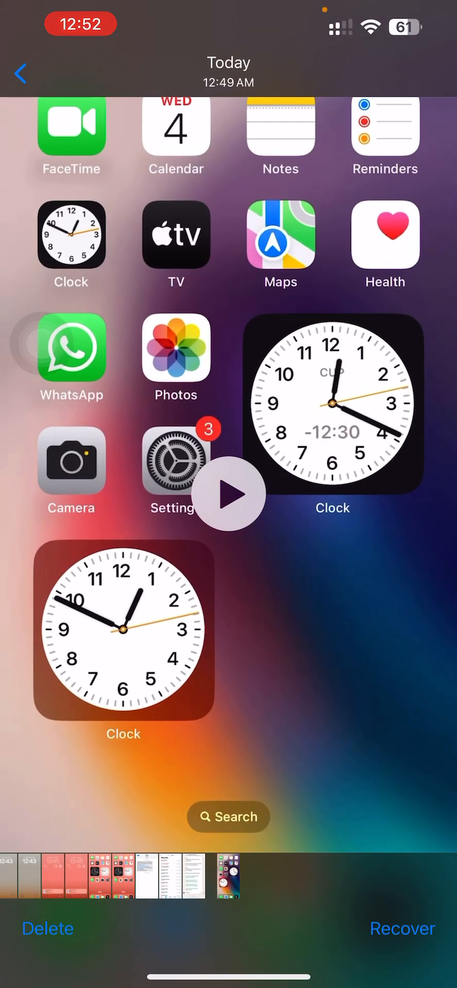
pyautogui.click(401, 926)
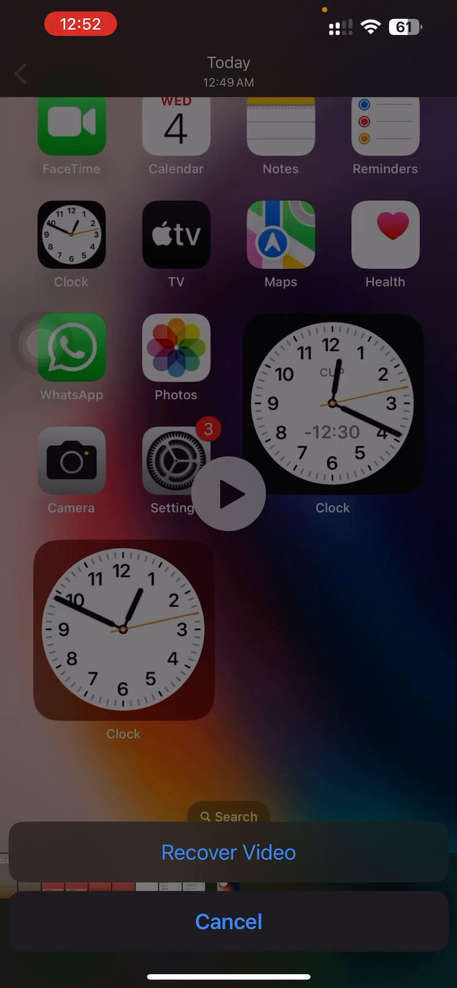